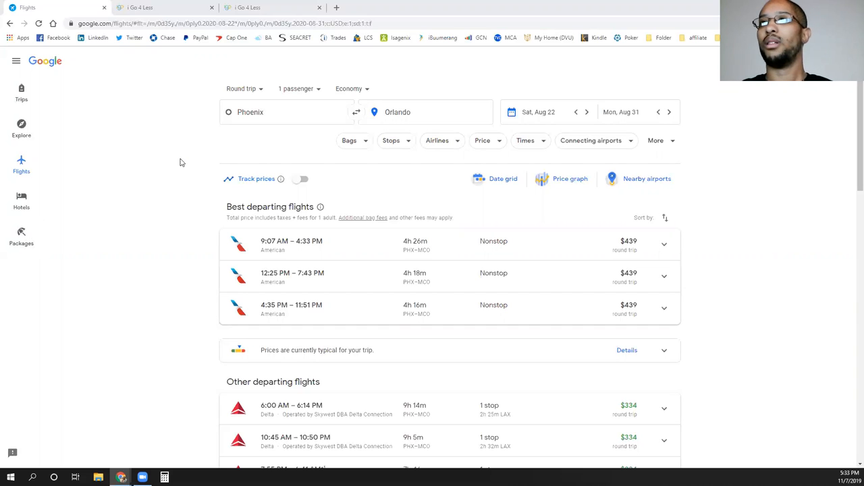
mouse_move(170, 153)
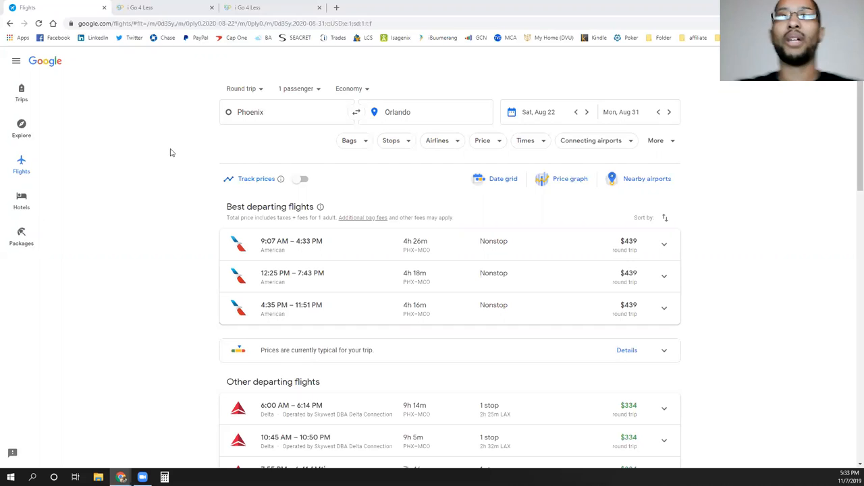
mouse_move(145, 213)
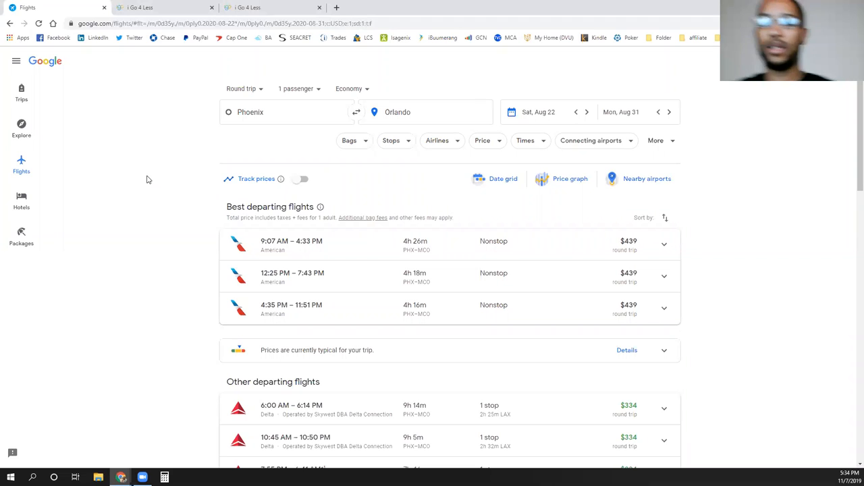
mouse_move(148, 201)
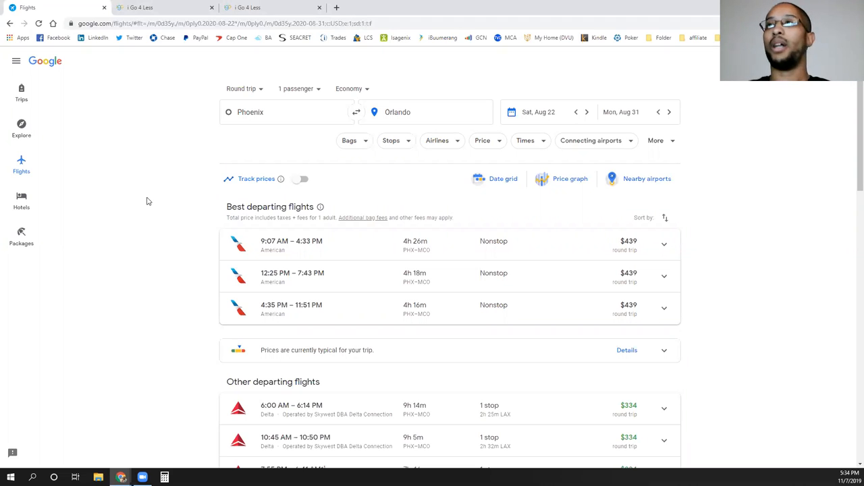
mouse_move(142, 154)
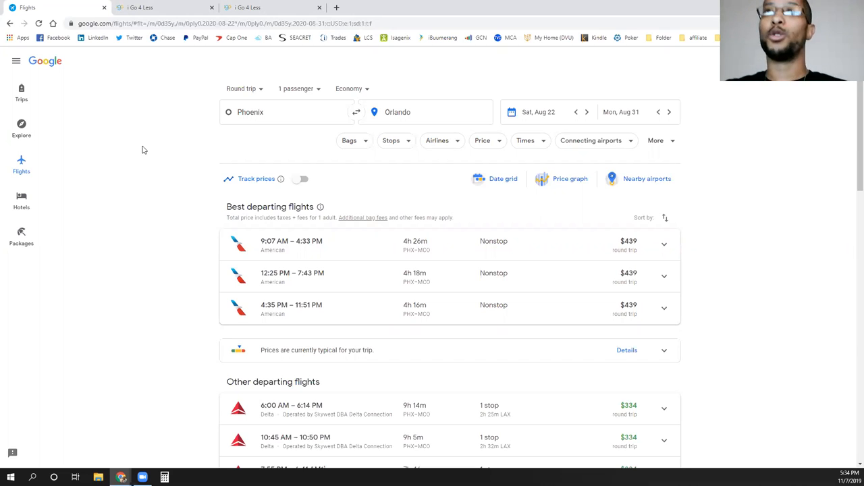
mouse_move(139, 183)
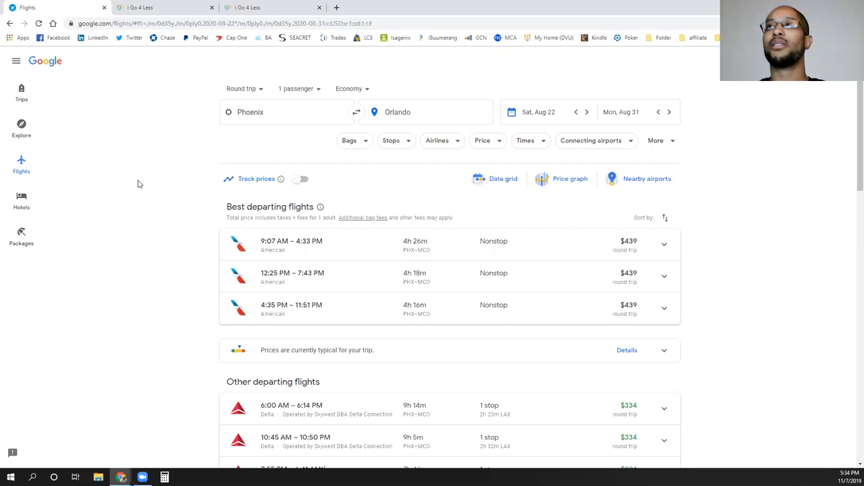
mouse_move(275, 113)
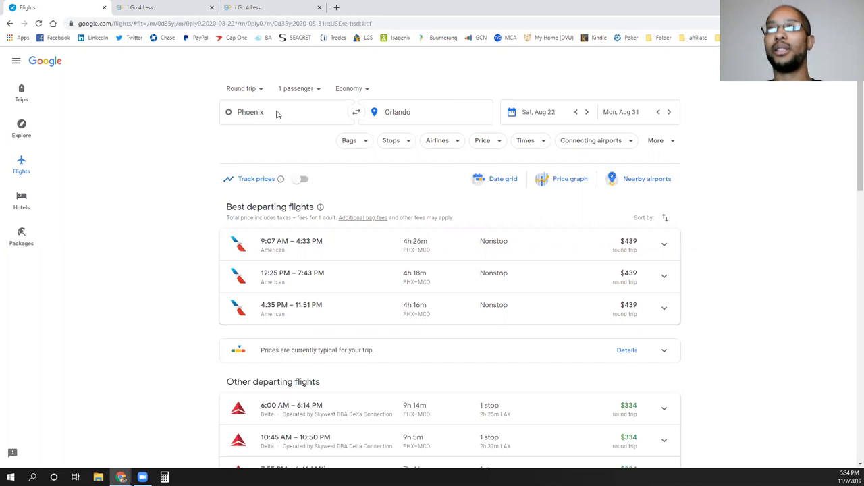
mouse_move(237, 173)
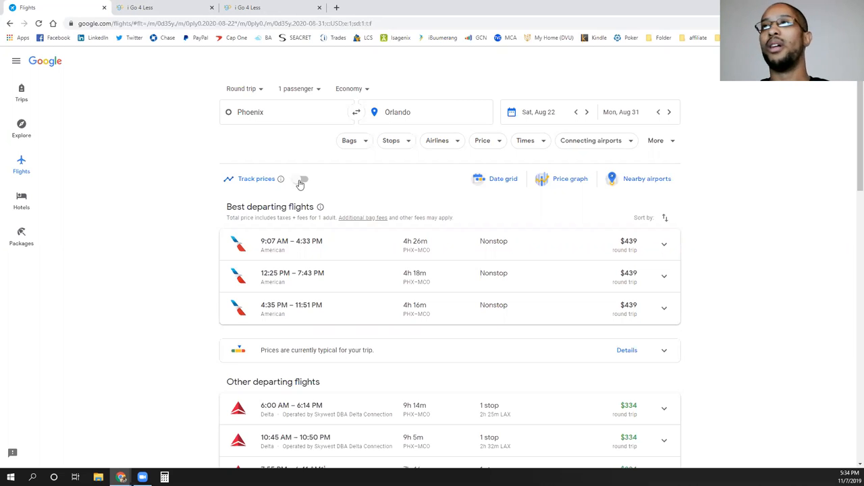
Enable price tracking for the Phoenix–Orlando trip and view Orlando destination airport options.
click(300, 178)
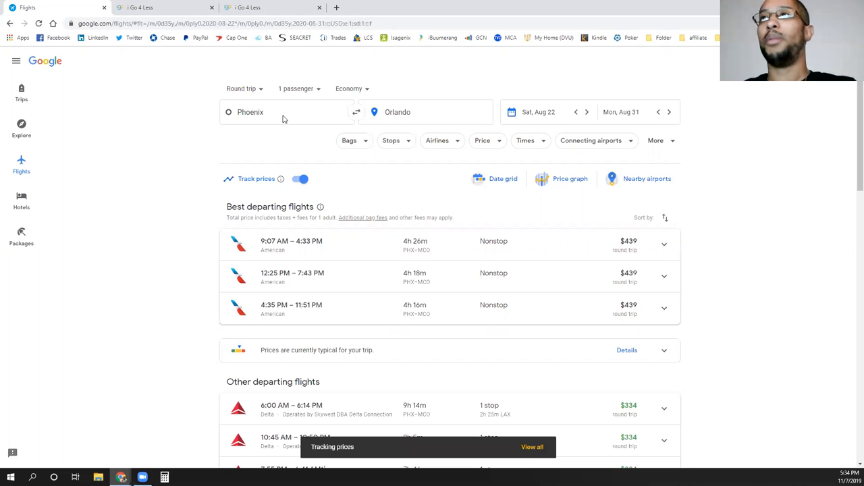
click(284, 112)
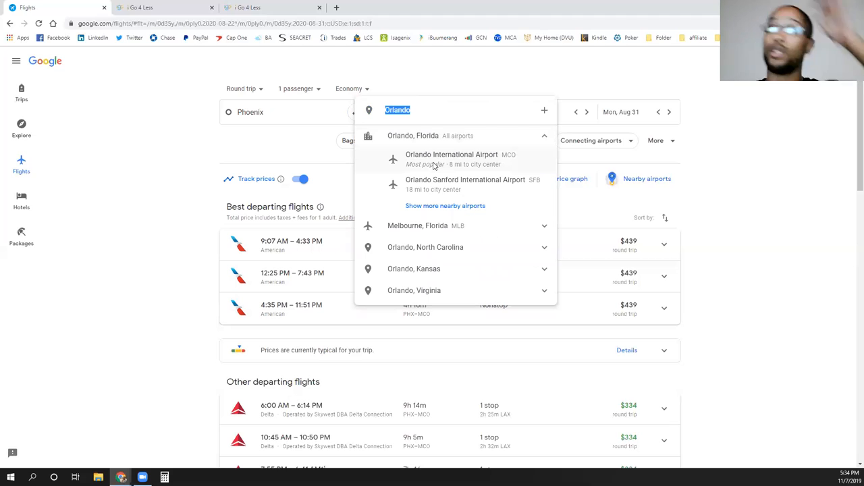
mouse_move(421, 73)
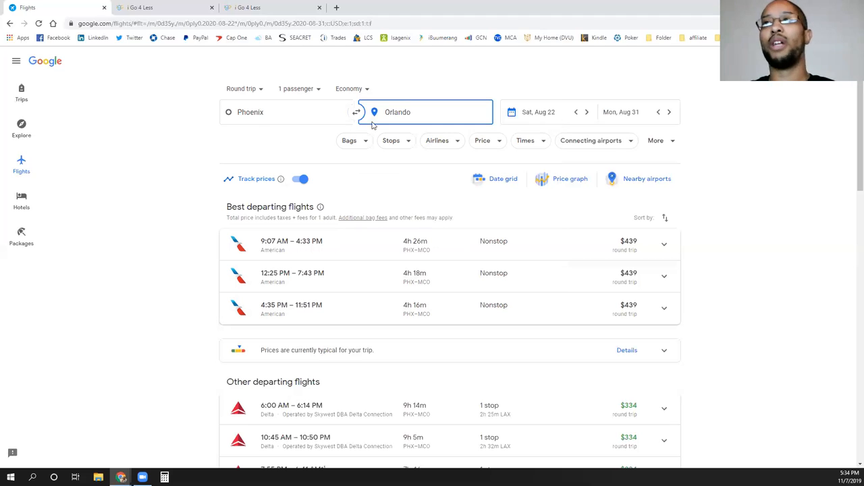
mouse_move(403, 131)
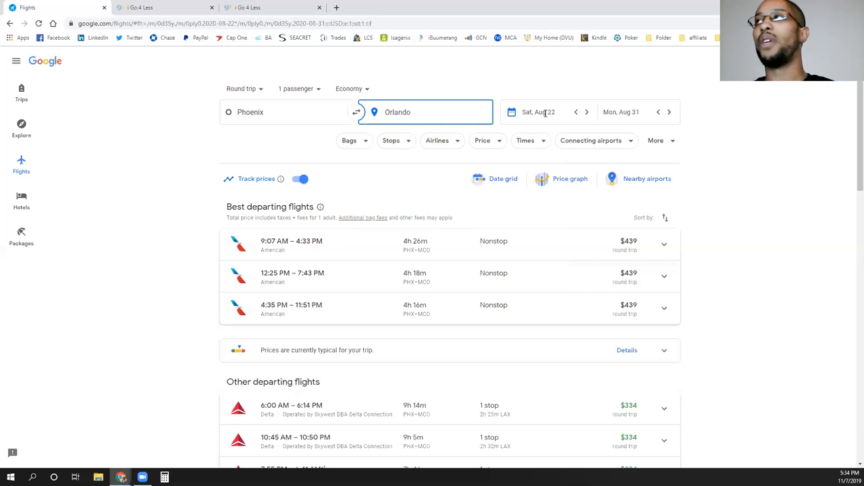
Show the July–August calendar of daily round-trip fares, with Aug 22–31 selected from $334.
click(537, 112)
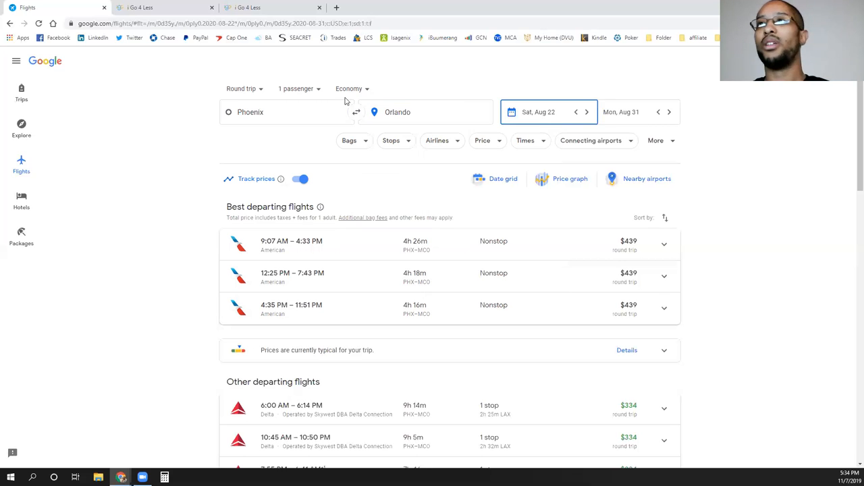
click(537, 110)
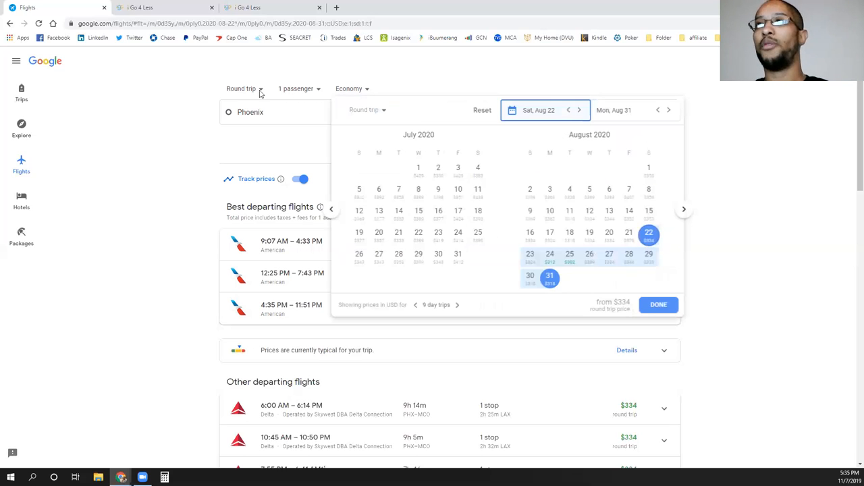
click(539, 111)
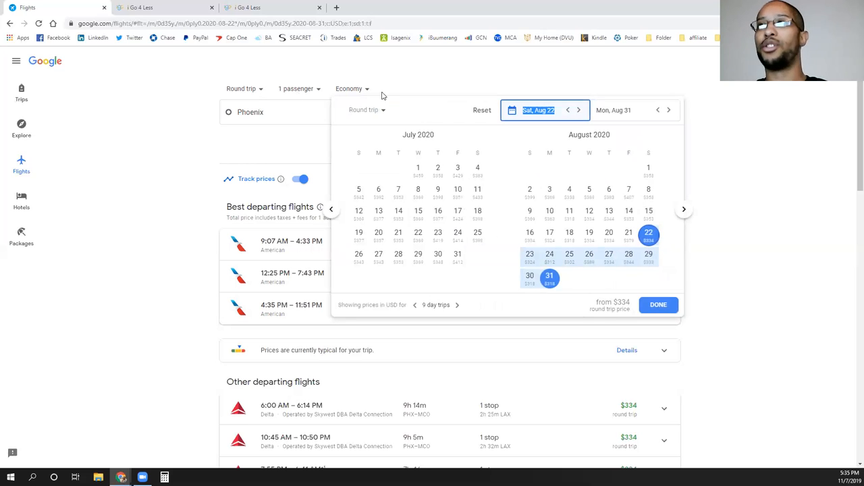
mouse_move(429, 249)
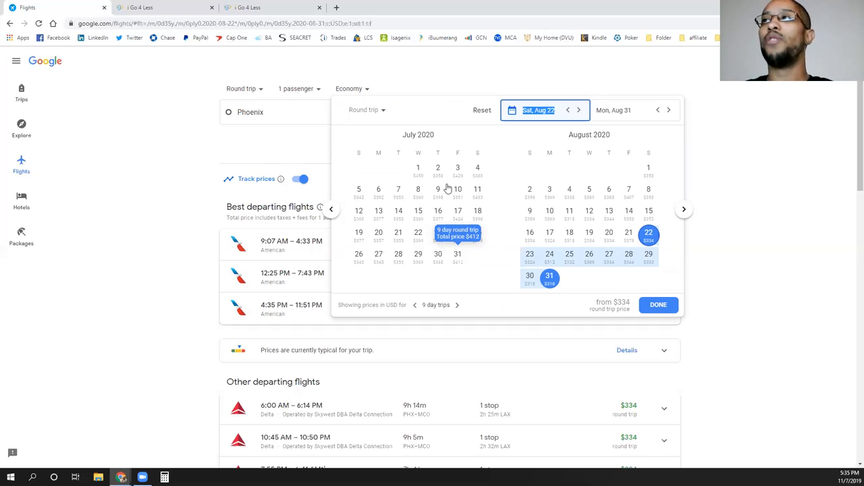
mouse_move(478, 189)
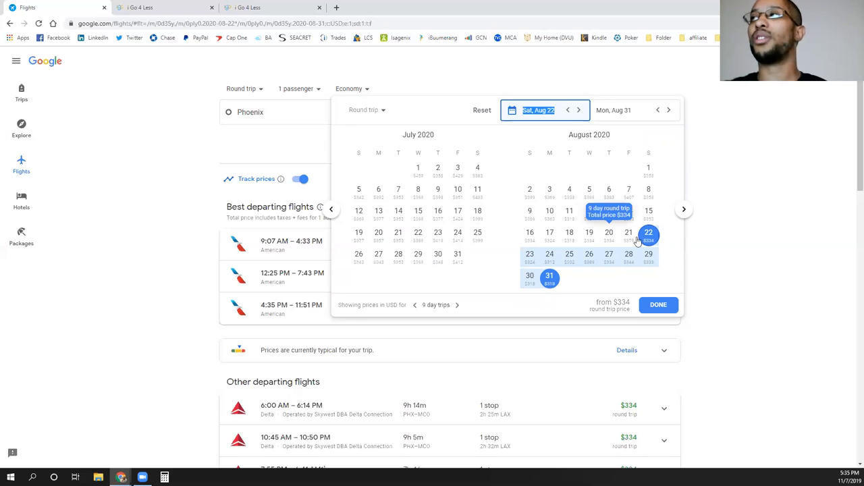
mouse_move(570, 237)
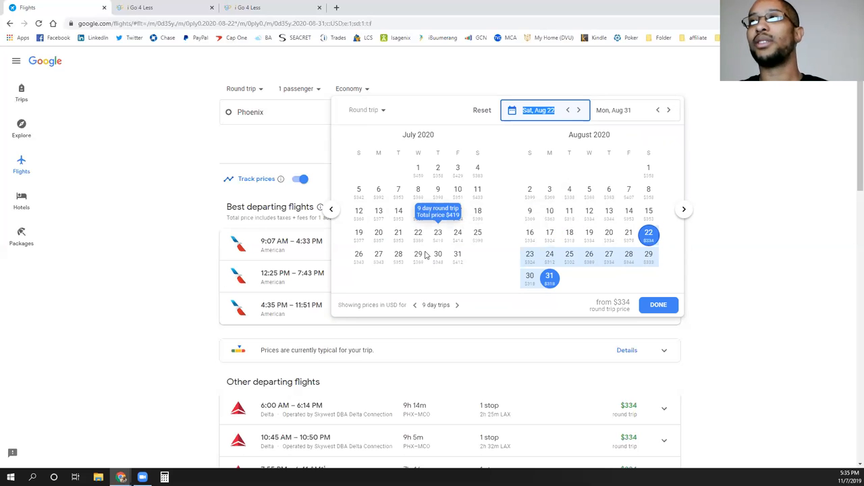
mouse_move(437, 210)
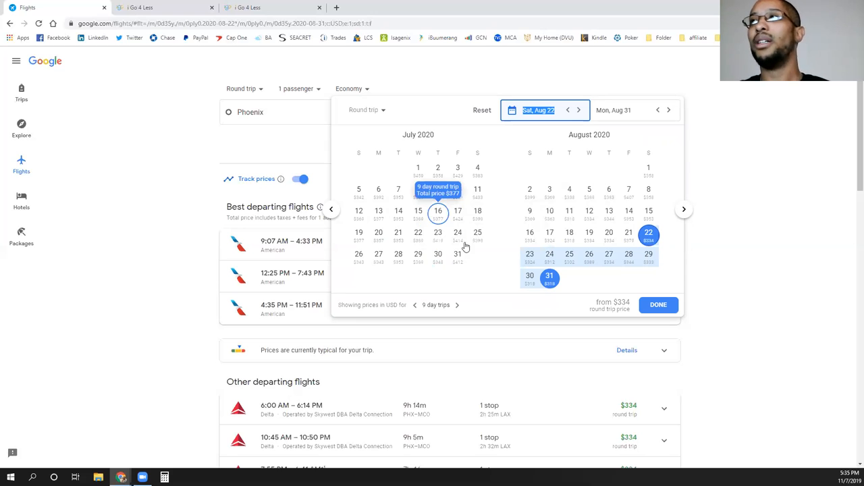
mouse_move(629, 189)
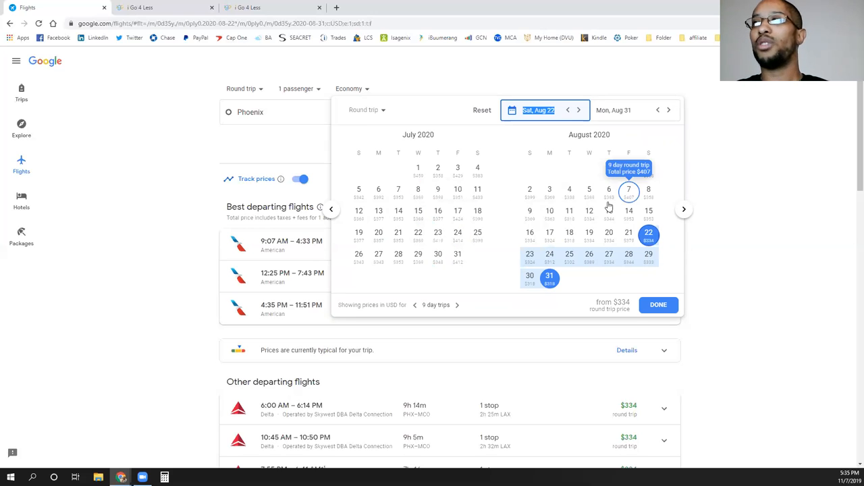
mouse_move(550, 233)
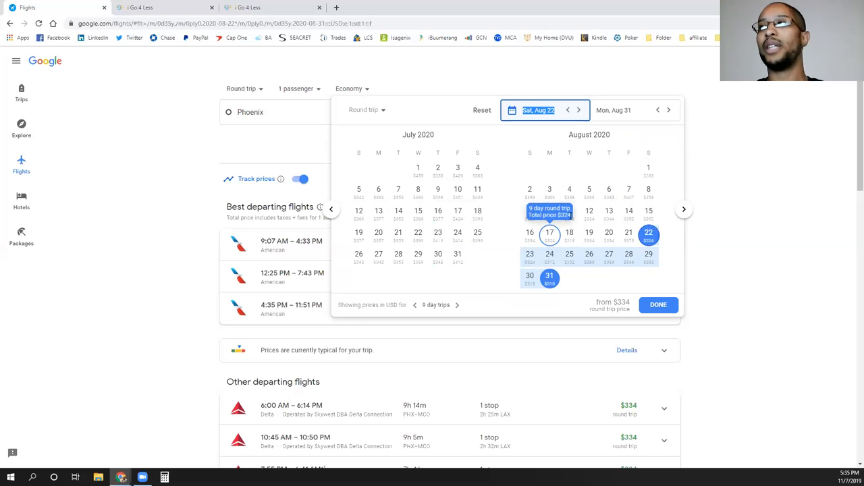
mouse_move(629, 211)
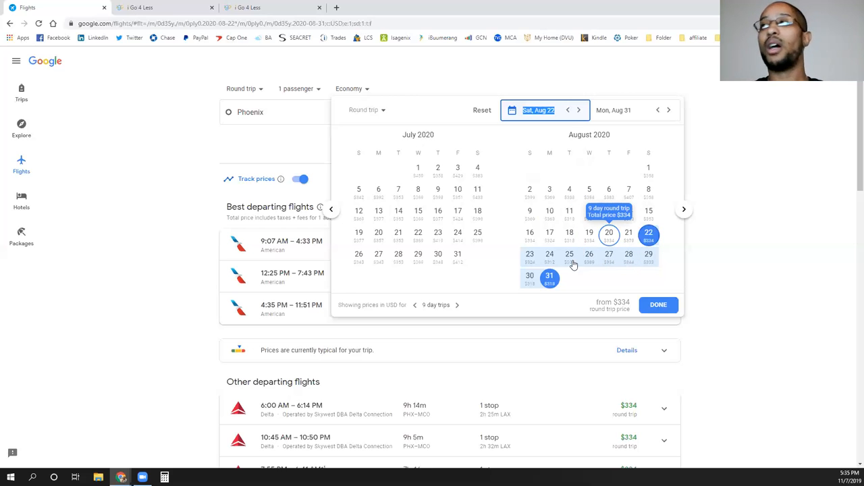
mouse_move(588, 254)
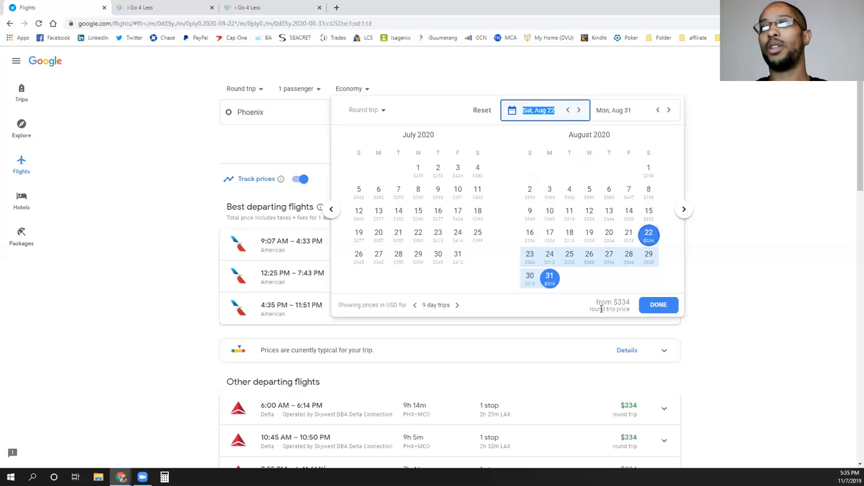
mouse_move(564, 279)
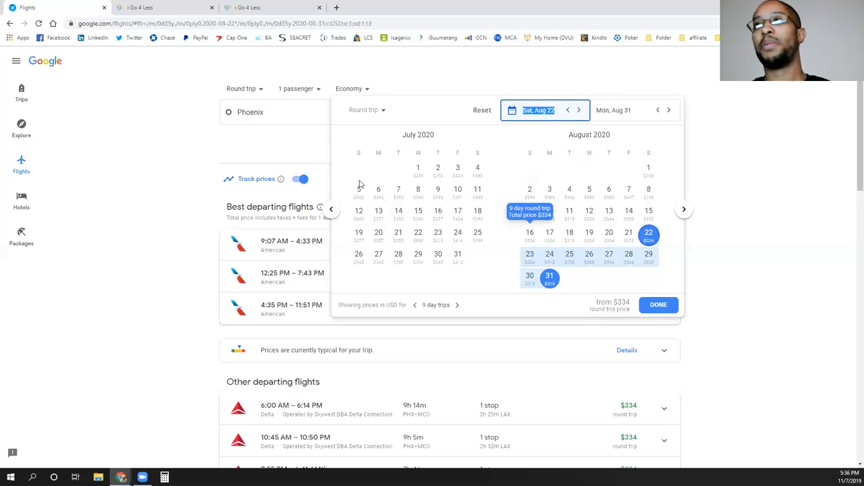
Close the fare calendar and return to the Phoenix–Orlando Aug 22–31 results.
click(657, 305)
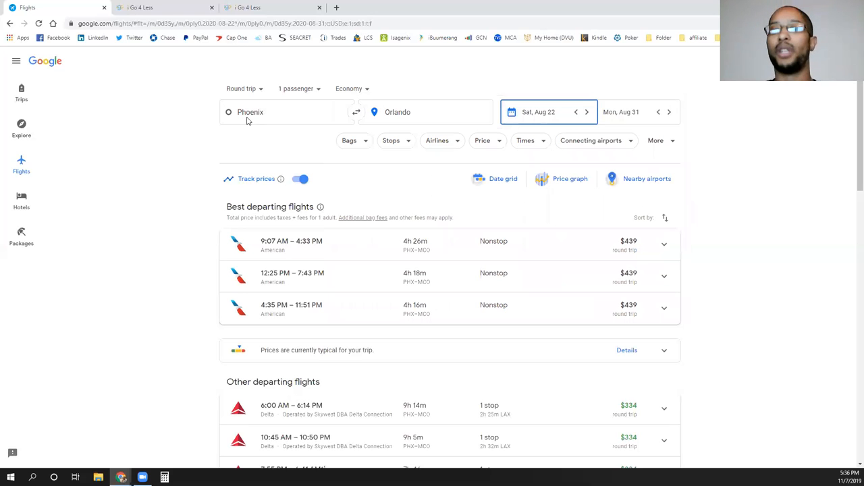
mouse_move(177, 113)
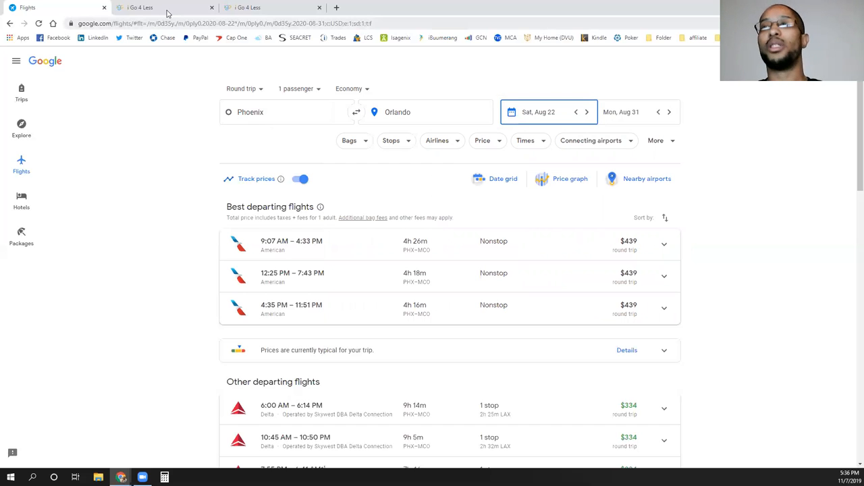
mouse_move(164, 8)
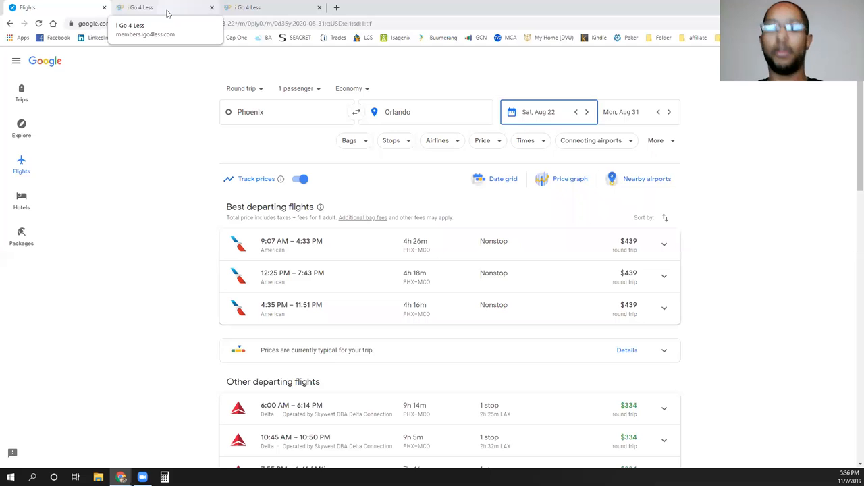
mouse_move(289, 121)
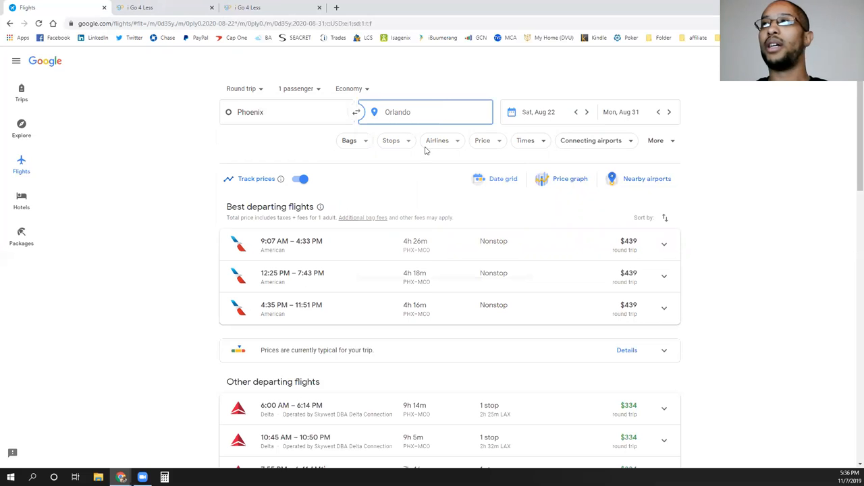
click(426, 112)
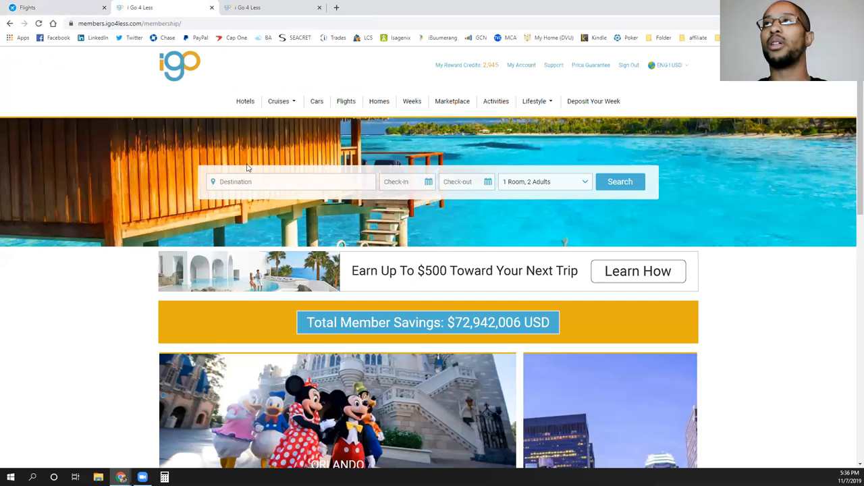
mouse_move(346, 100)
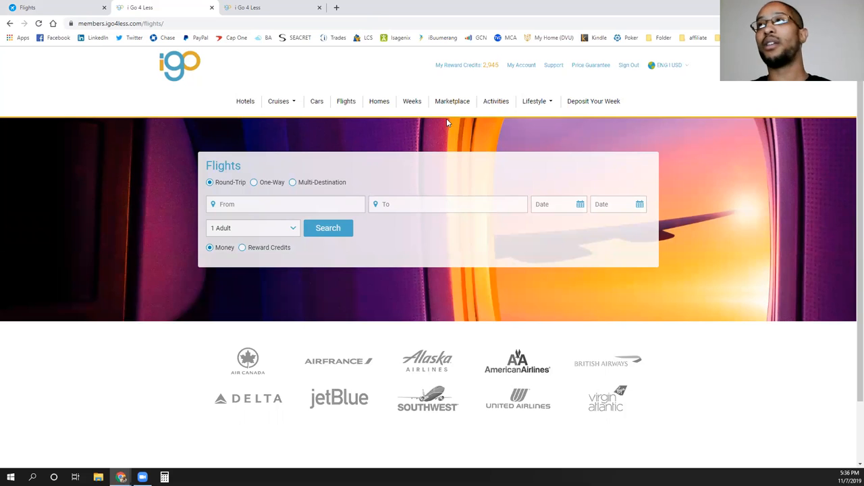
mouse_move(372, 195)
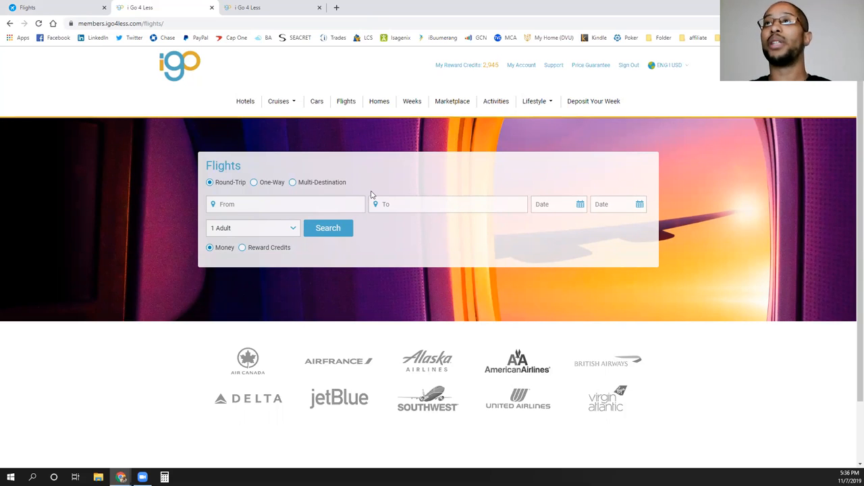
Set the route from Phoenix (PHX) to Orlando Intl (MCO) in the iGo4Less flight search.
click(283, 203)
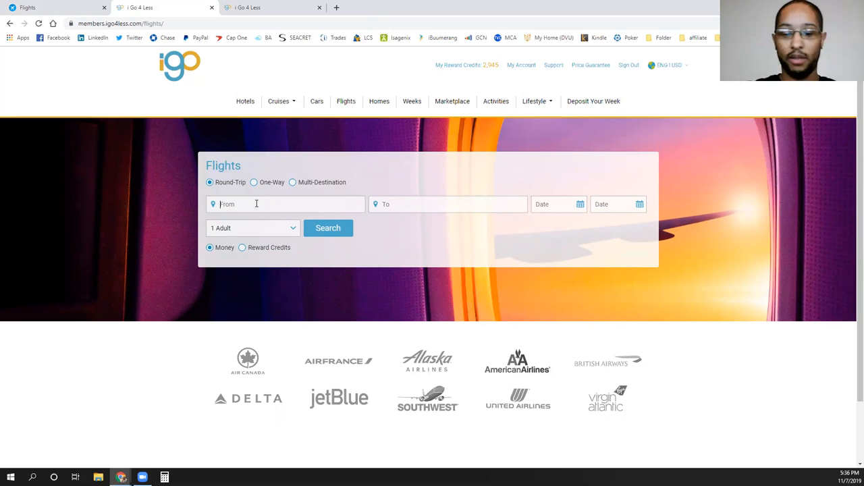
text(phx)
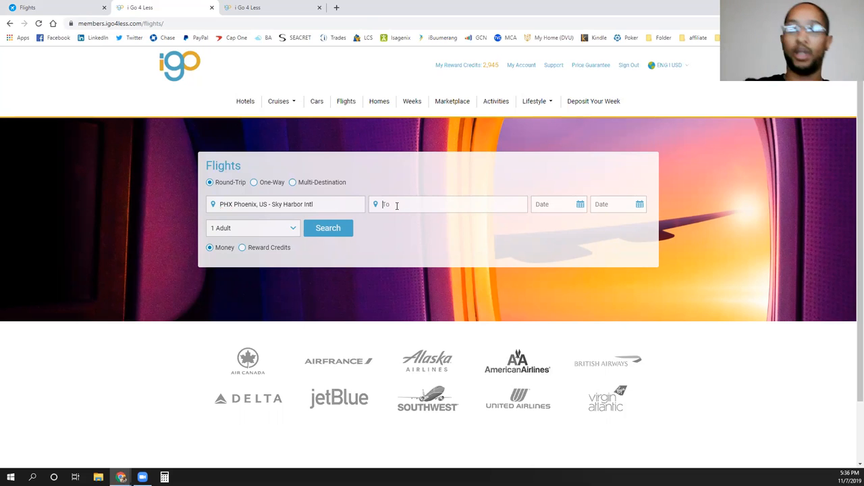
text(mco)
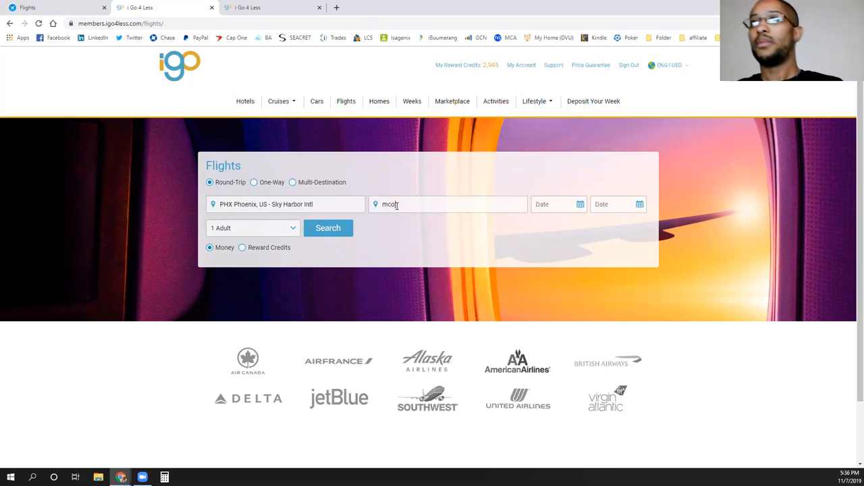
click(448, 204)
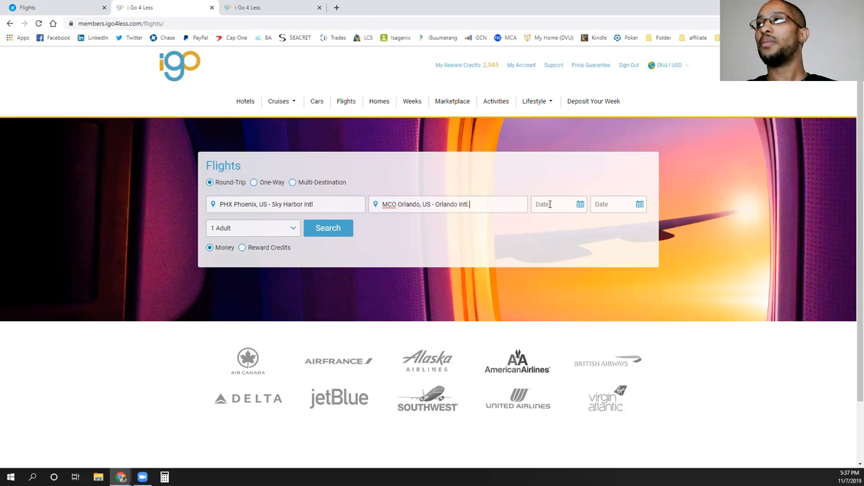
Set travel dates August 23–31, 2020 and start the member flight search.
click(554, 204)
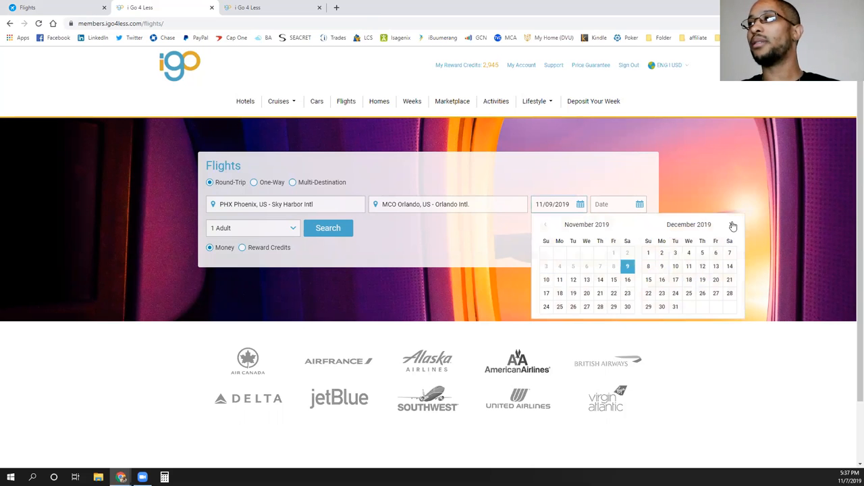
click(732, 225)
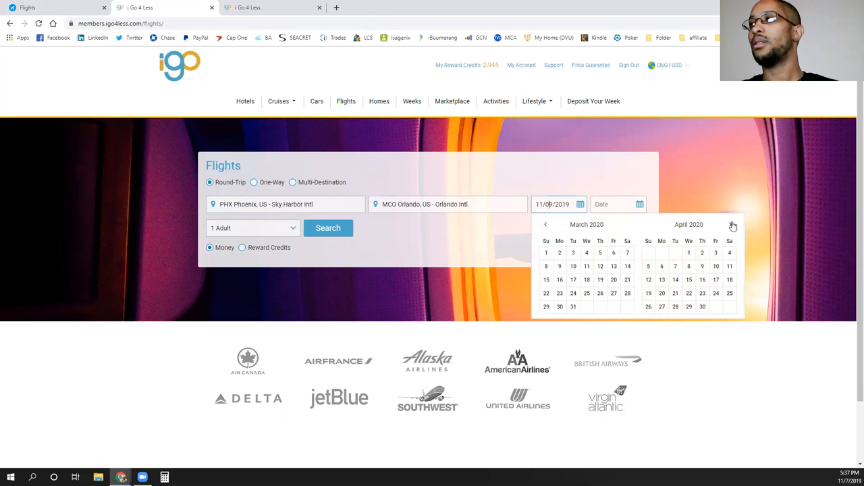
click(733, 224)
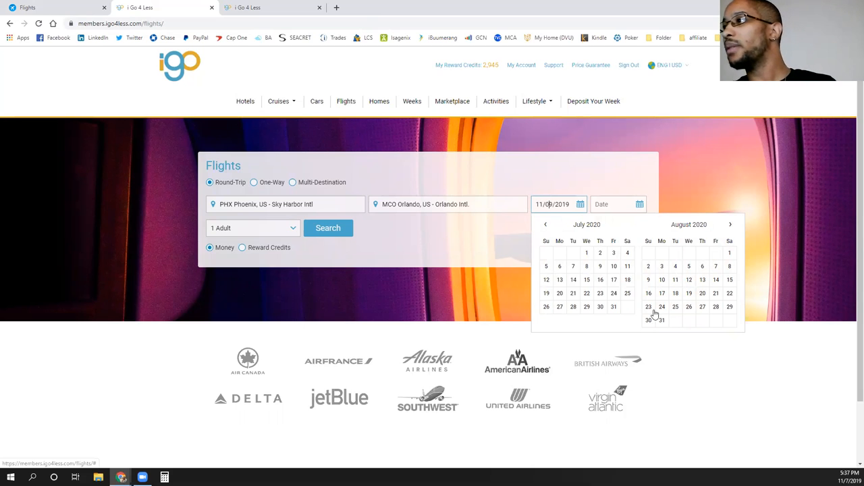
click(648, 306)
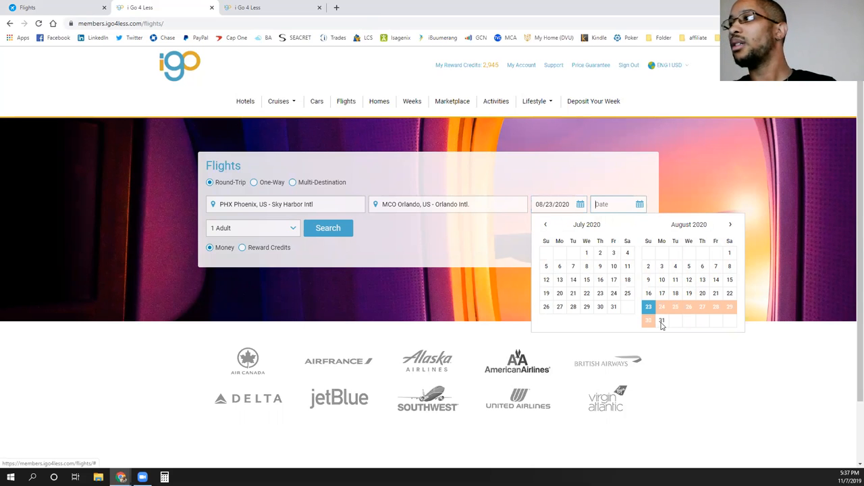
click(662, 320)
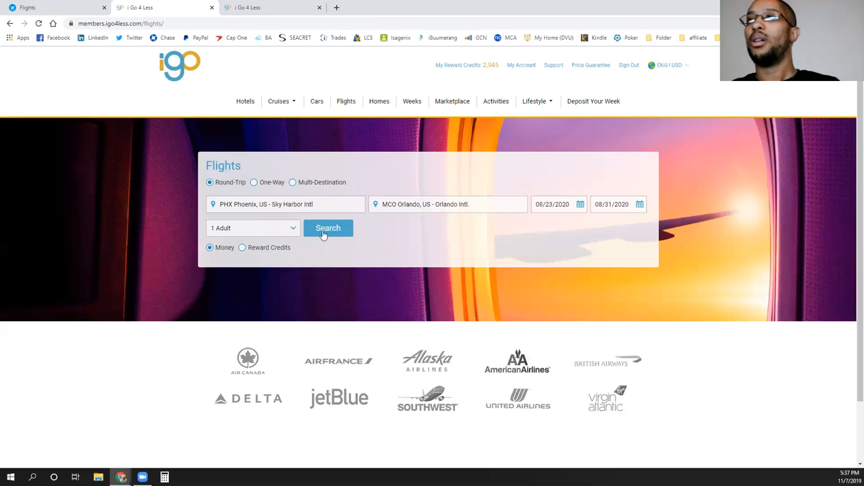
click(328, 226)
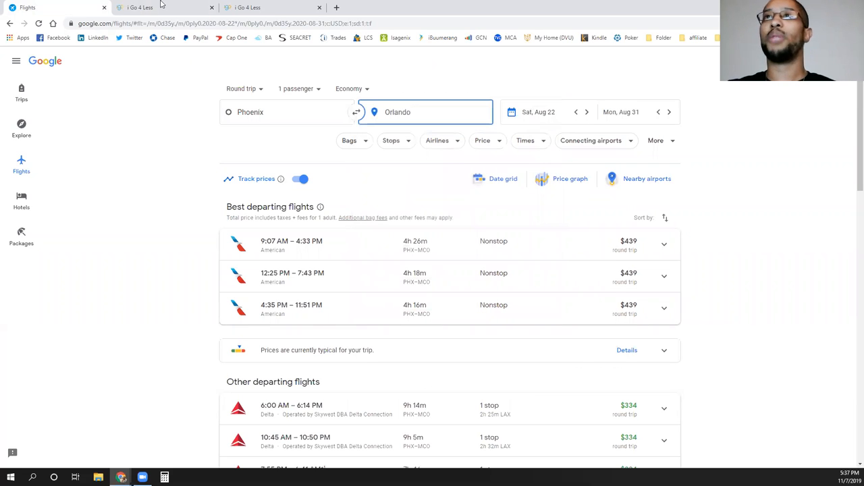
Monitor the running iGo4Less search while comparing Google Flights prices until 596 results appear.
click(165, 8)
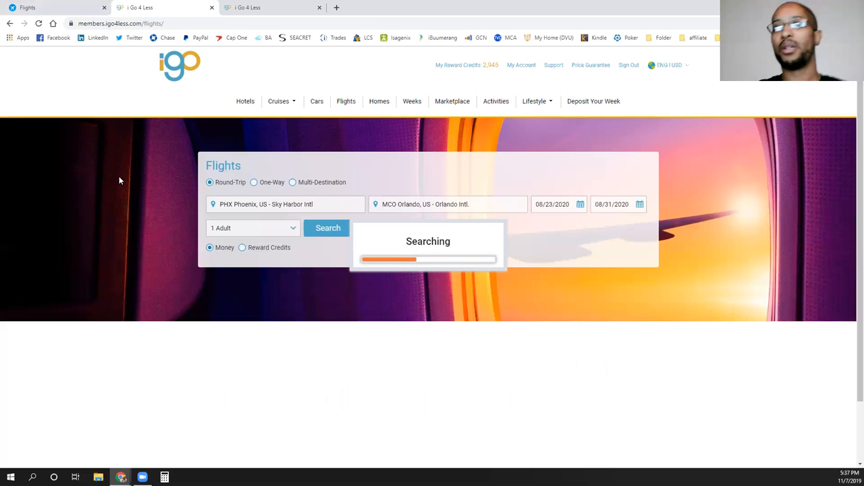
mouse_move(124, 208)
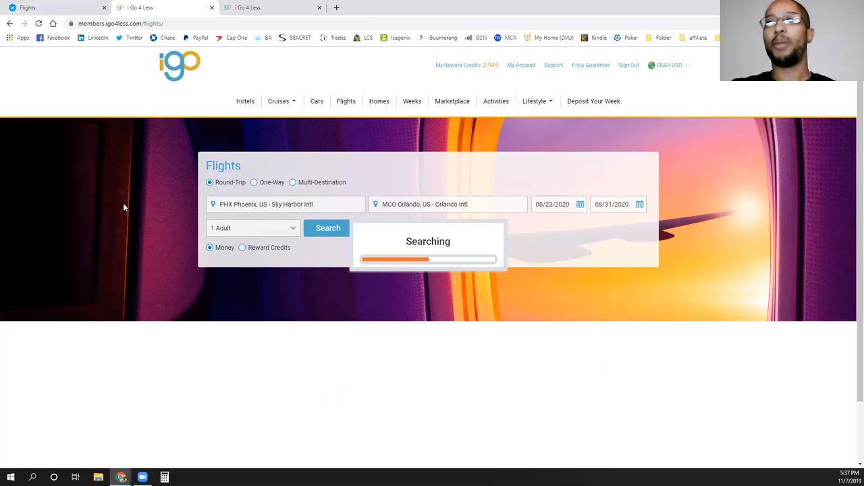
mouse_move(140, 226)
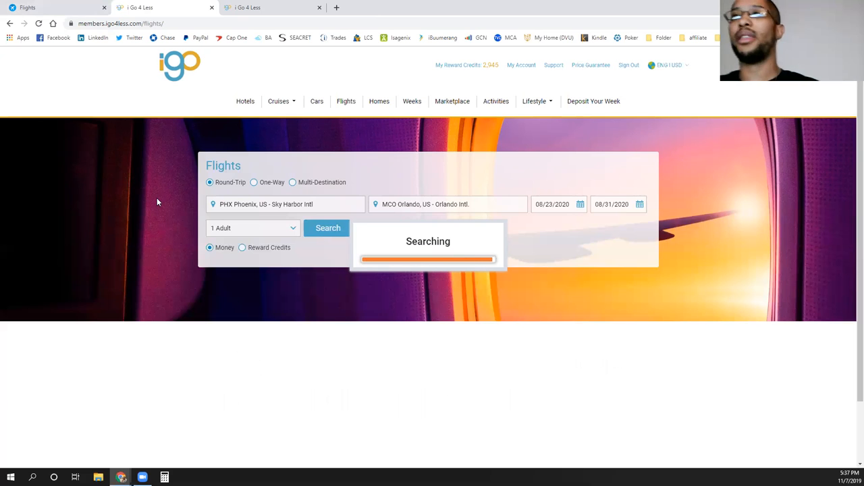
mouse_move(144, 251)
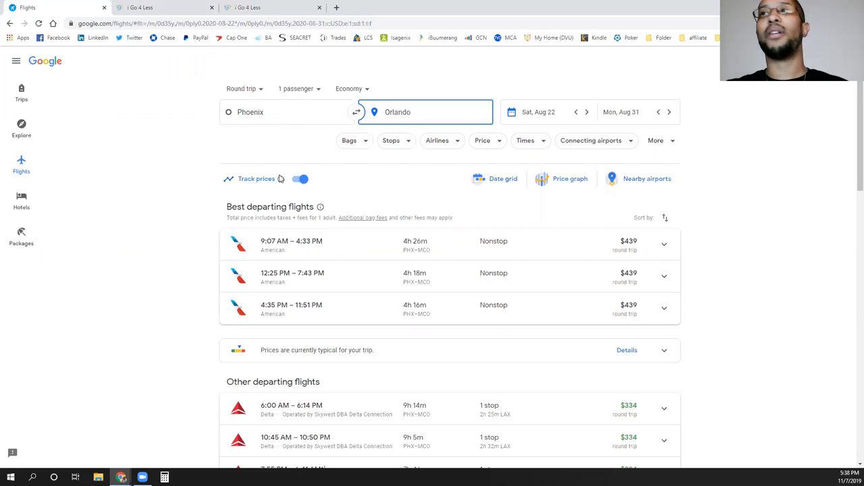
mouse_move(155, 12)
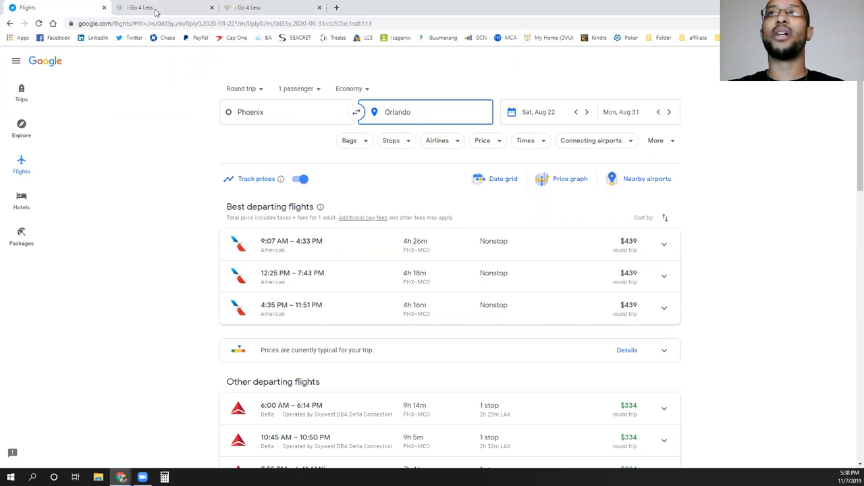
click(162, 8)
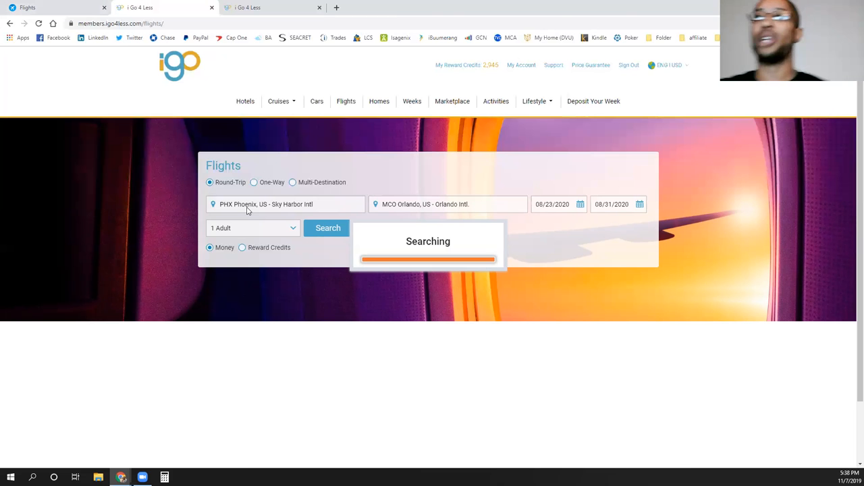
click(327, 227)
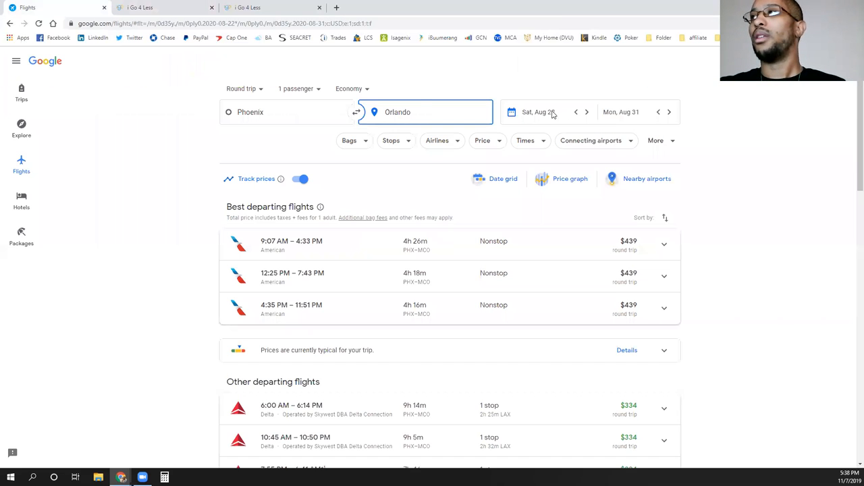
click(537, 111)
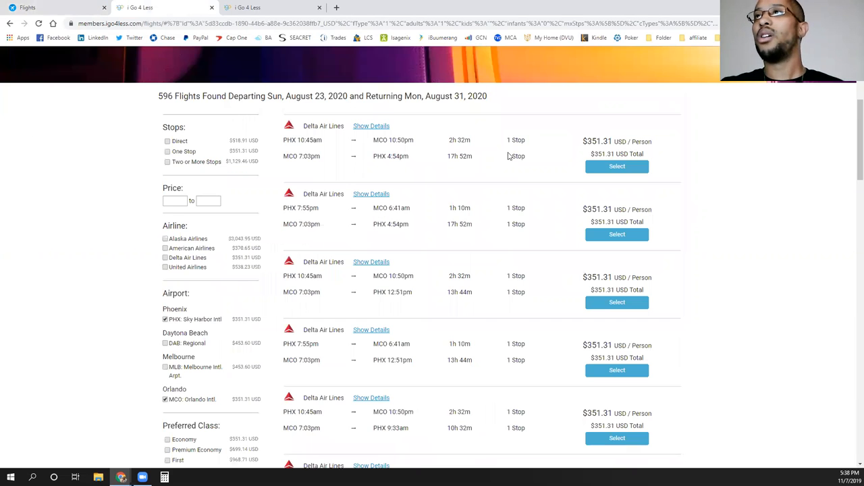
mouse_move(362, 234)
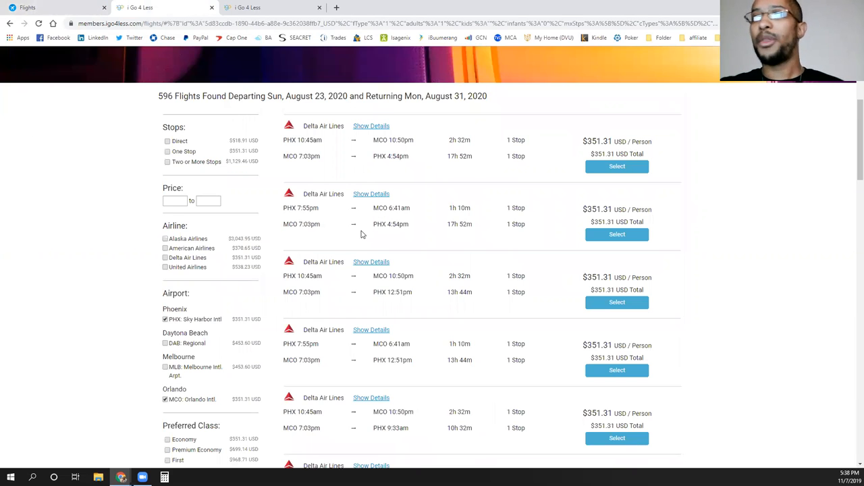
mouse_move(386, 178)
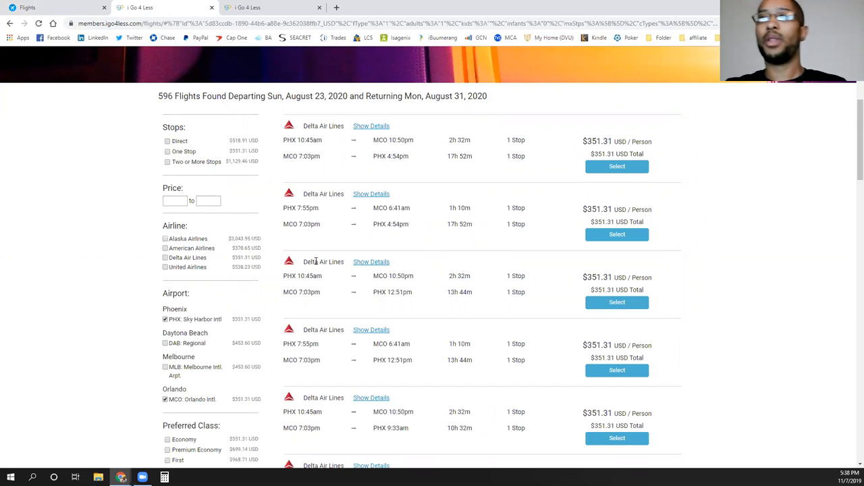
mouse_move(330, 232)
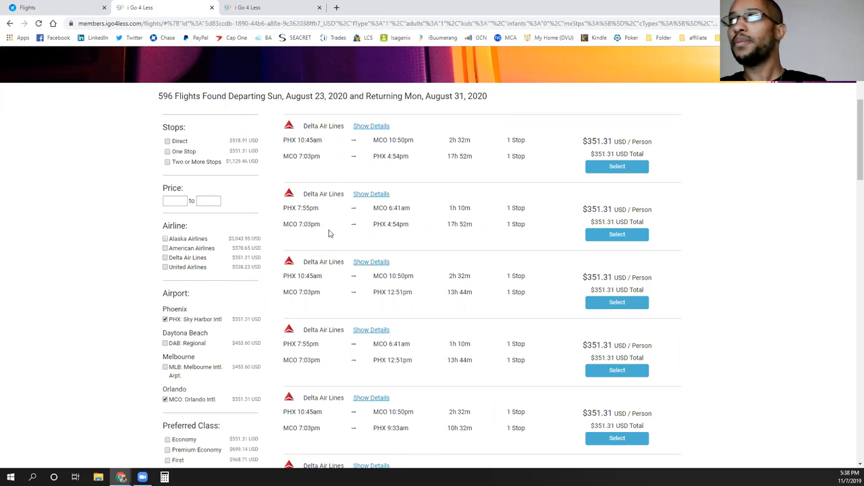
mouse_move(326, 245)
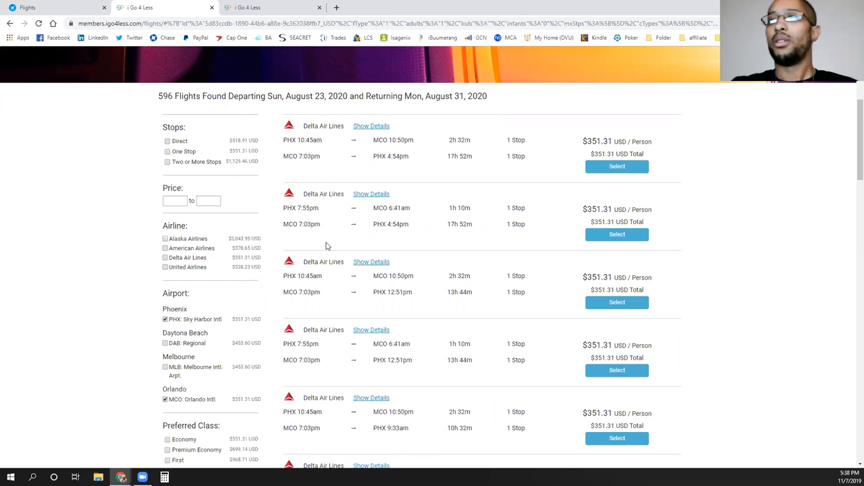
Browse the cheapest iGo4Less results, $351.31 Delta one-stop options and a $361.81 fare.
scroll(down, 3)
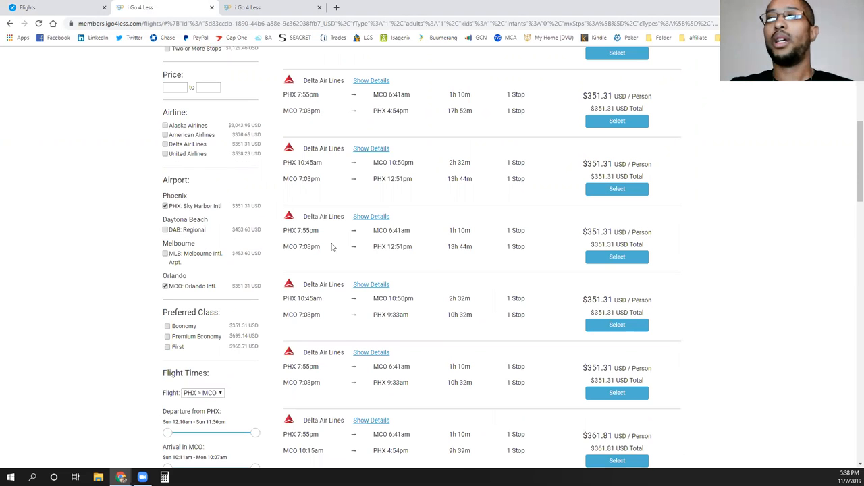
scroll(up, 3)
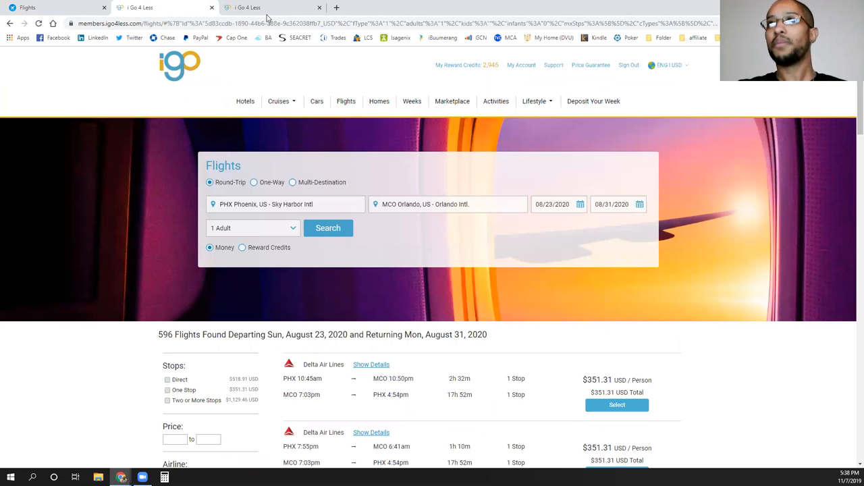
View the iGo4Less Royal Caribbean Eastern Caribbean cruise packages from $1,112 per person.
click(270, 8)
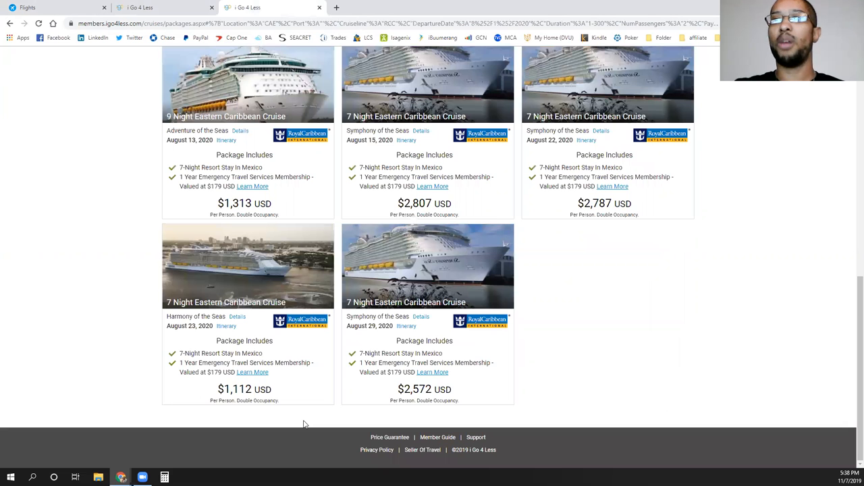
mouse_move(183, 332)
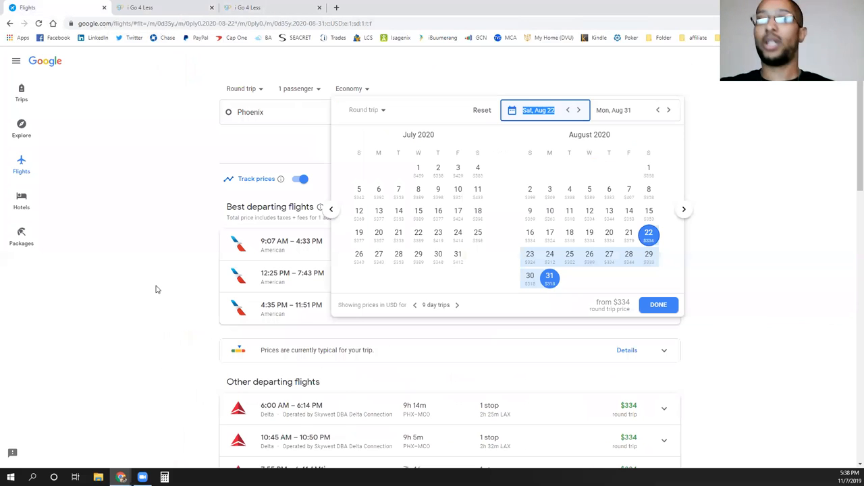
mouse_move(149, 266)
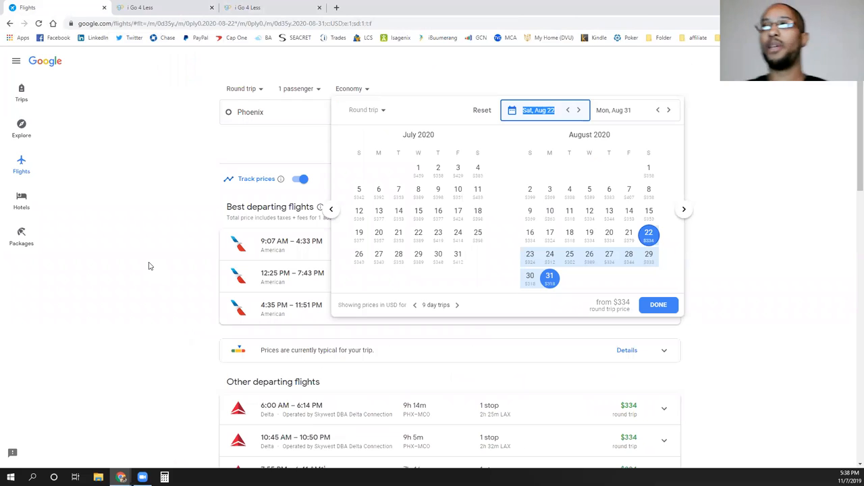
mouse_move(586, 219)
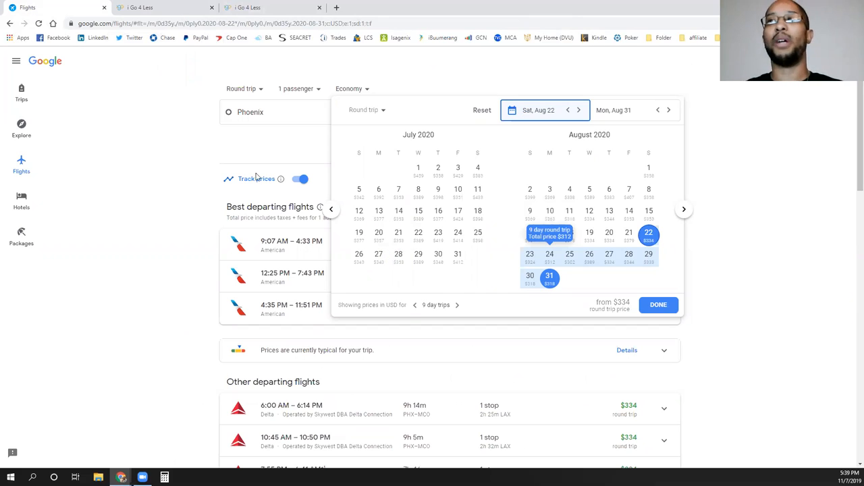
Close the Google Flights fare calendar, returning to Phoenix–Orlando results with $439 nonstops.
click(657, 305)
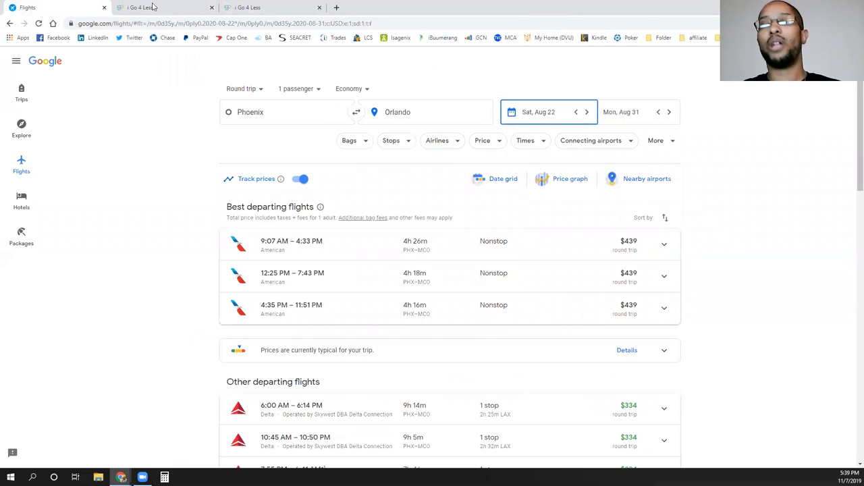
mouse_move(159, 211)
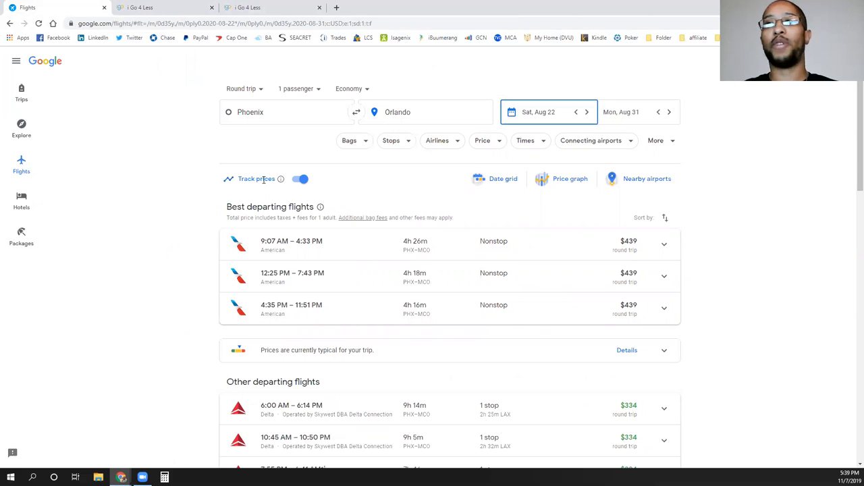
mouse_move(238, 191)
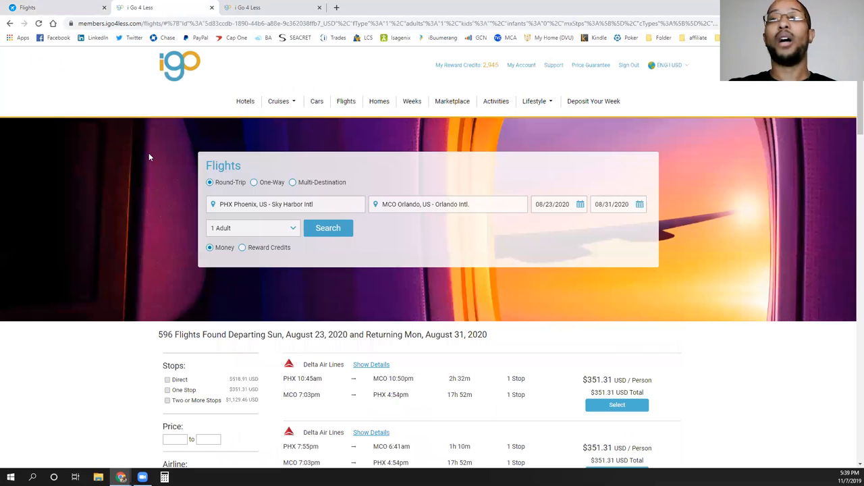
mouse_move(124, 163)
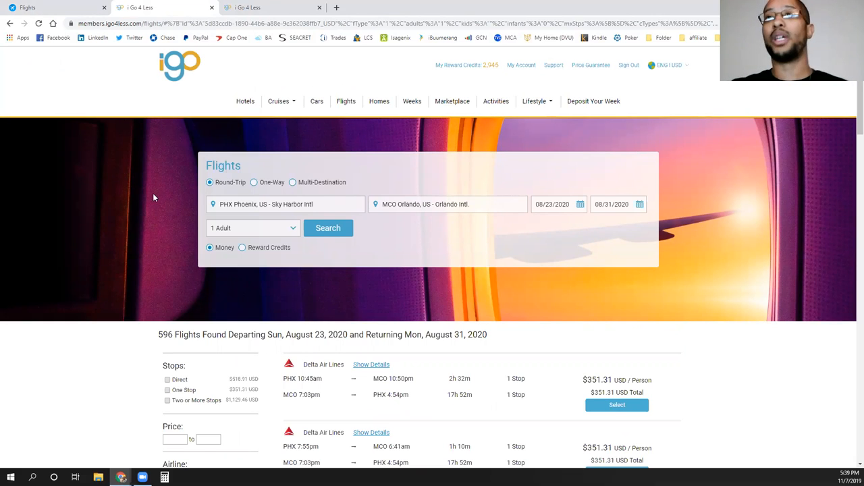
mouse_move(110, 242)
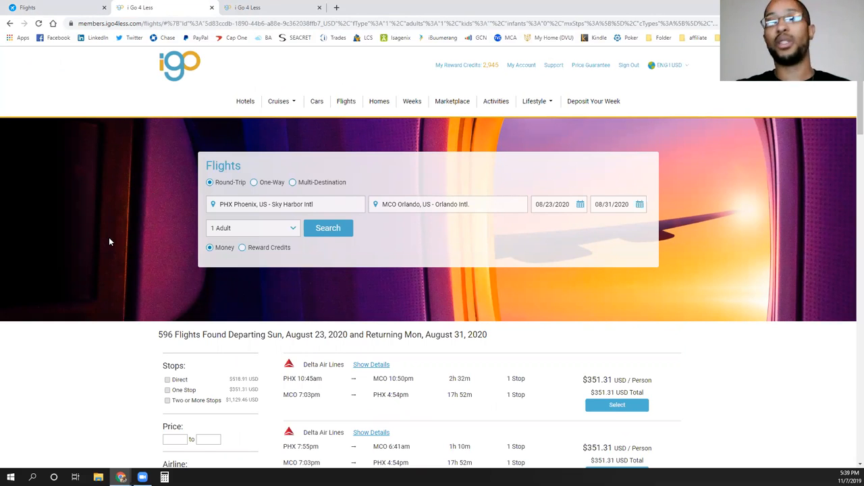